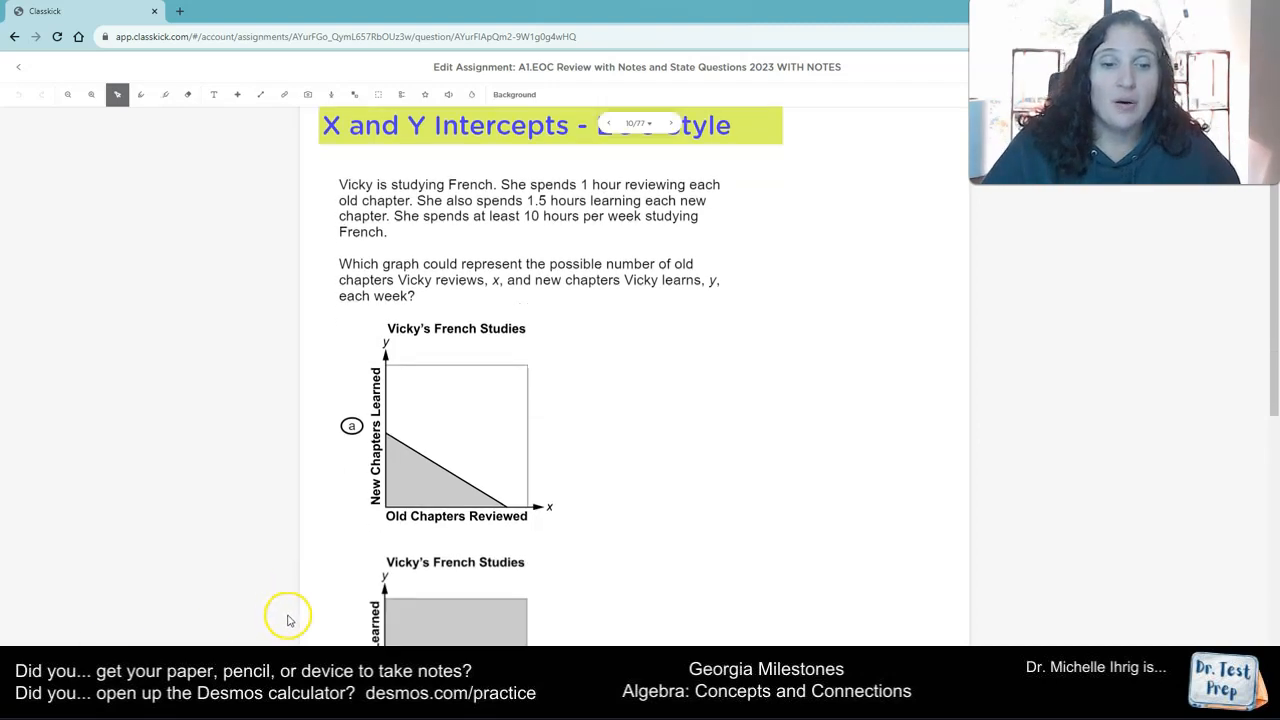
- Select the Pen Mode tool for freehand drawing on the intercepts question
scroll(down, 3)
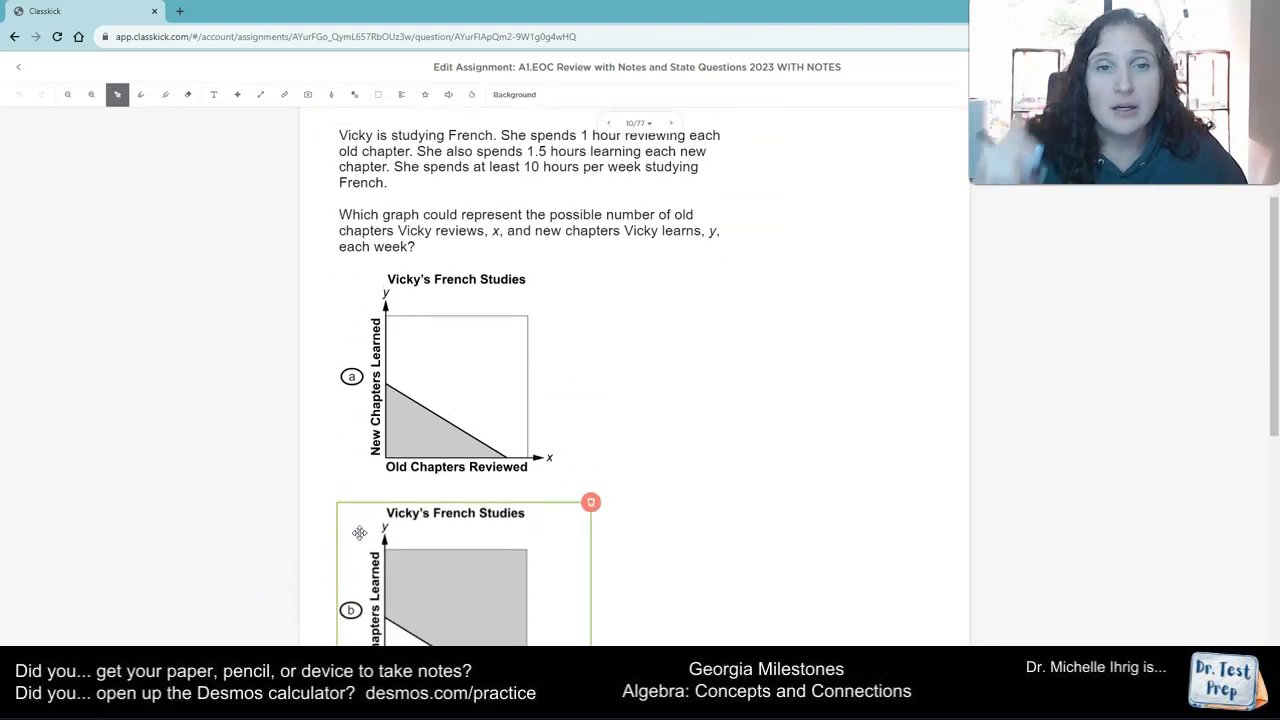
scroll(up, 3)
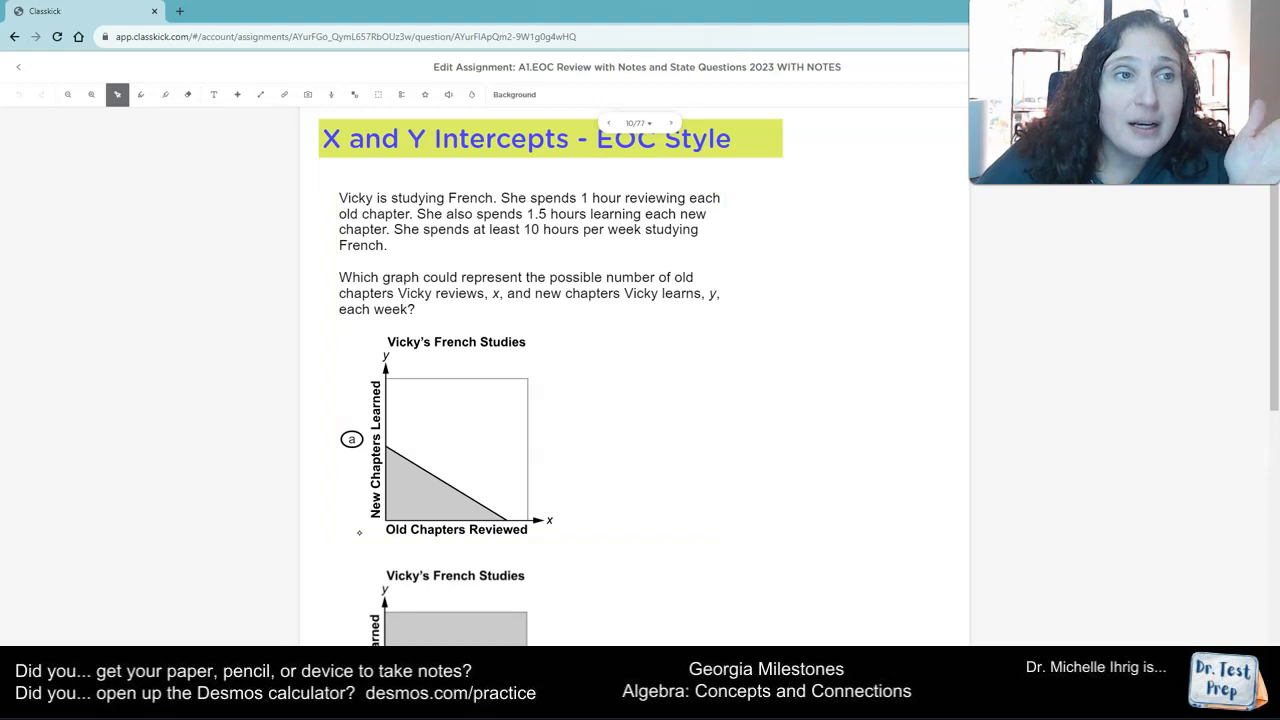
click(140, 94)
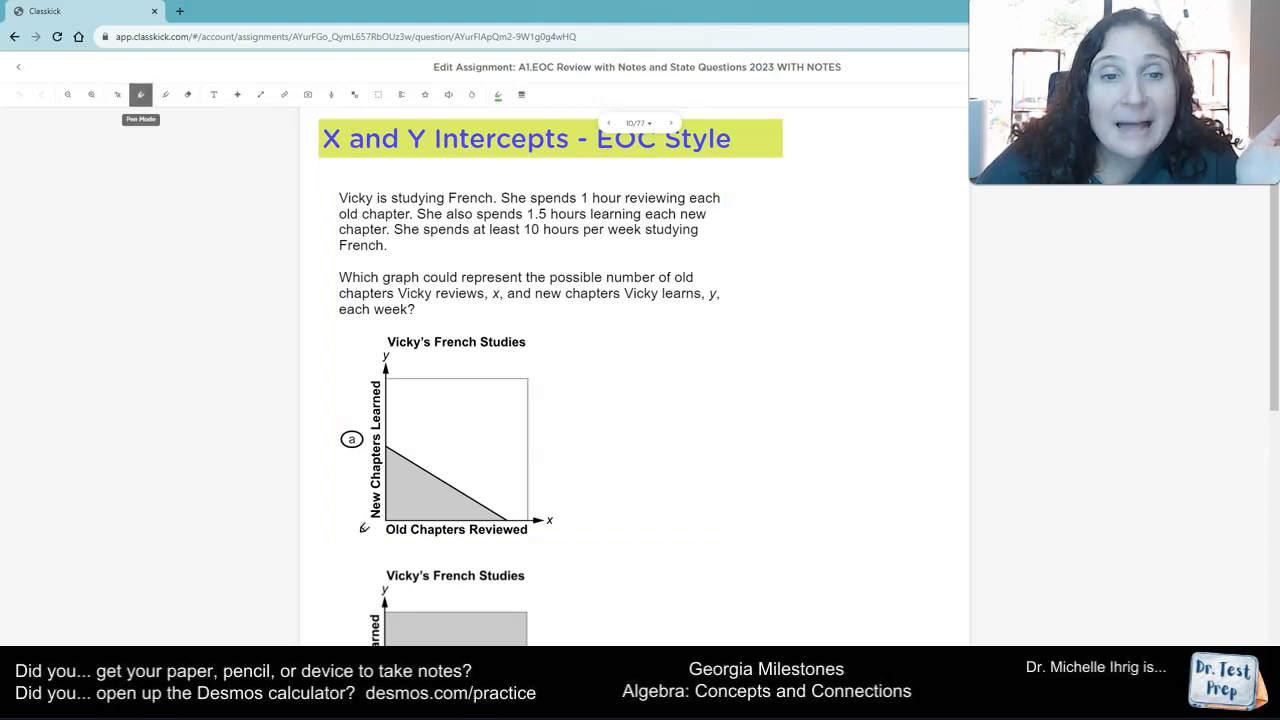
- Underline 'at least 10' in green and handwrite 'at least 10' beside the question
drag(480, 232, 548, 237)
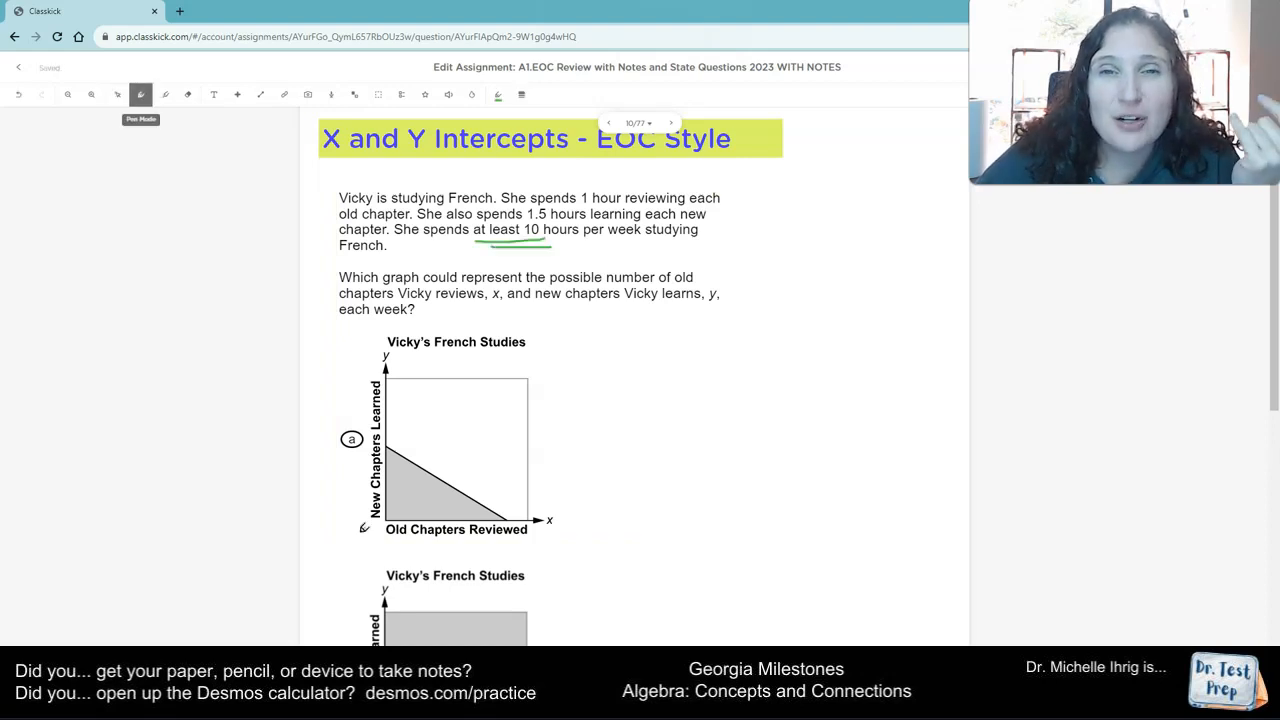
drag(755, 255, 810, 235)
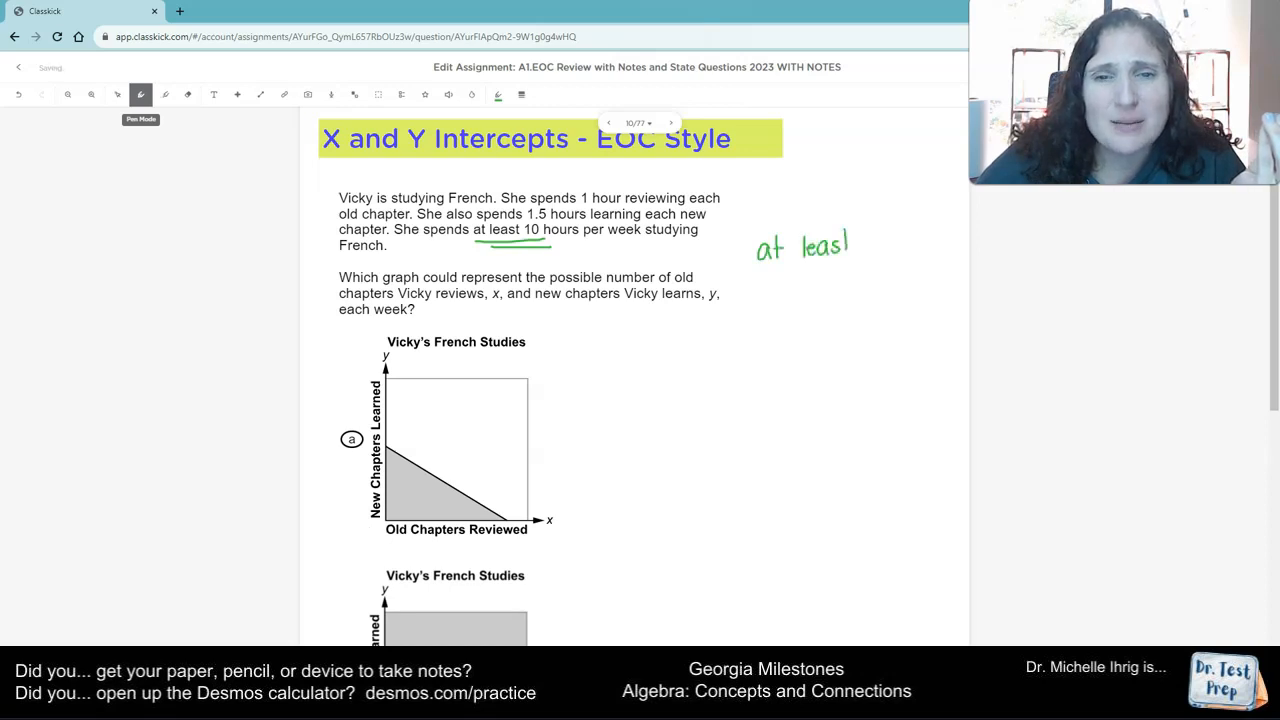
drag(870, 240, 900, 255)
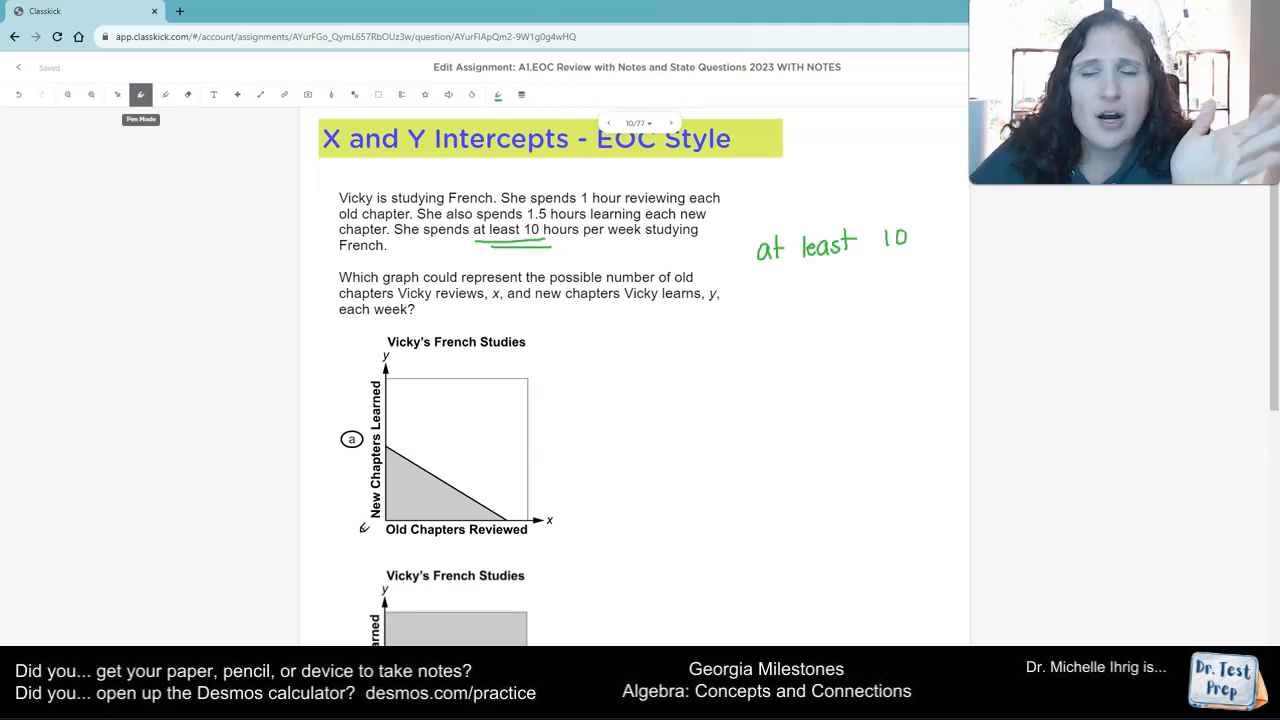
- Handwrite 'studies 5hrs' with a frown, 'studies 10hrs' with a smiley, and 'studies 20hrs'
drag(795, 290, 810, 300)
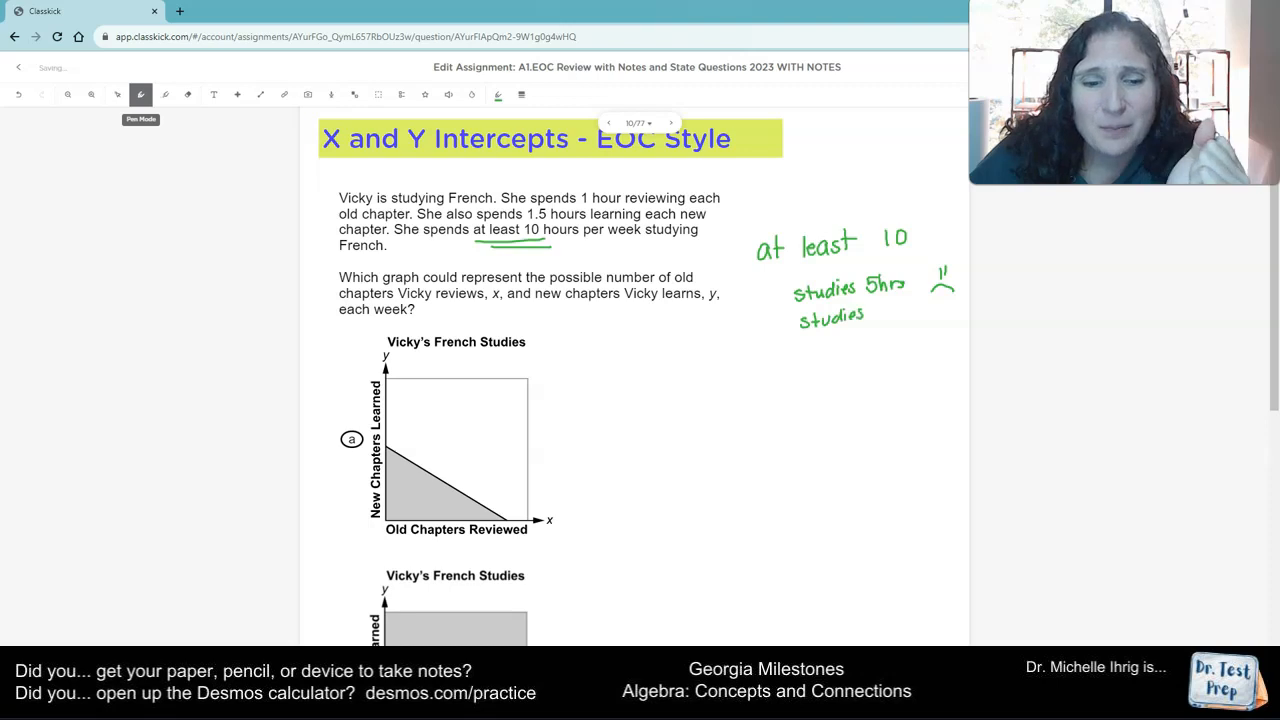
drag(875, 315, 900, 315)
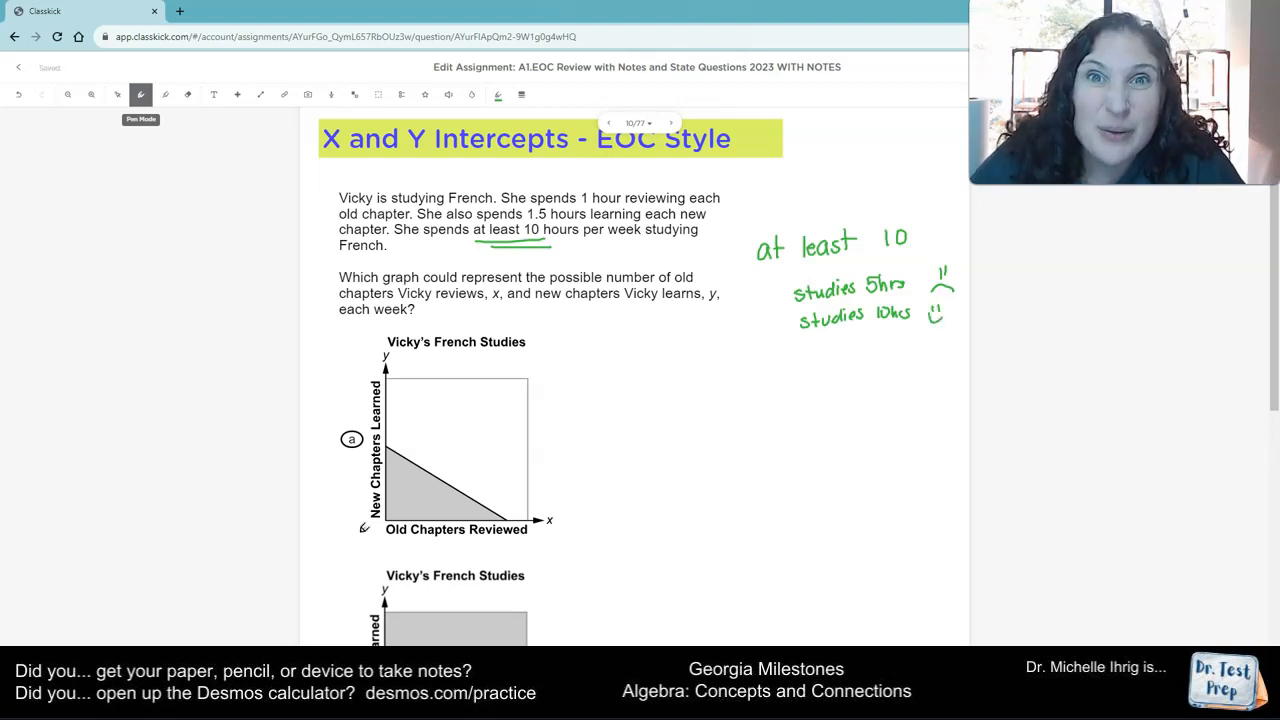
click(813, 350)
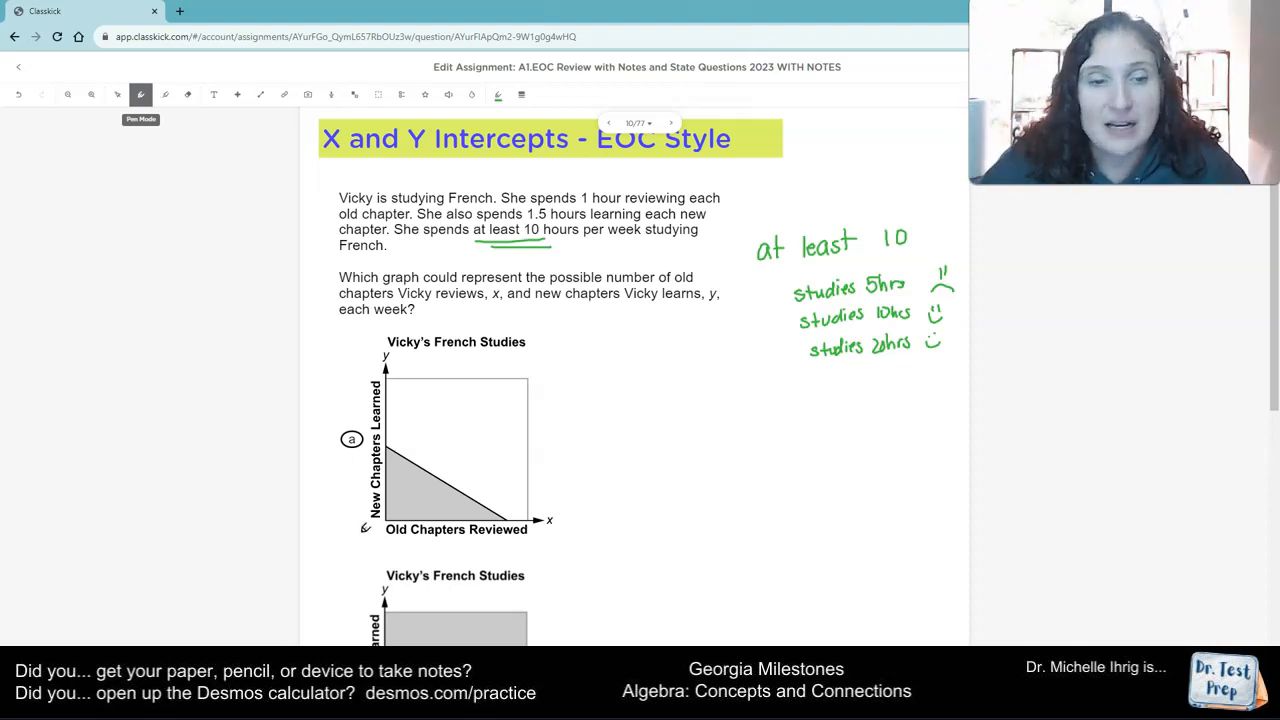
- Draw a frowning face in graph a's shading, then move down toward graph b
scroll(down, 3)
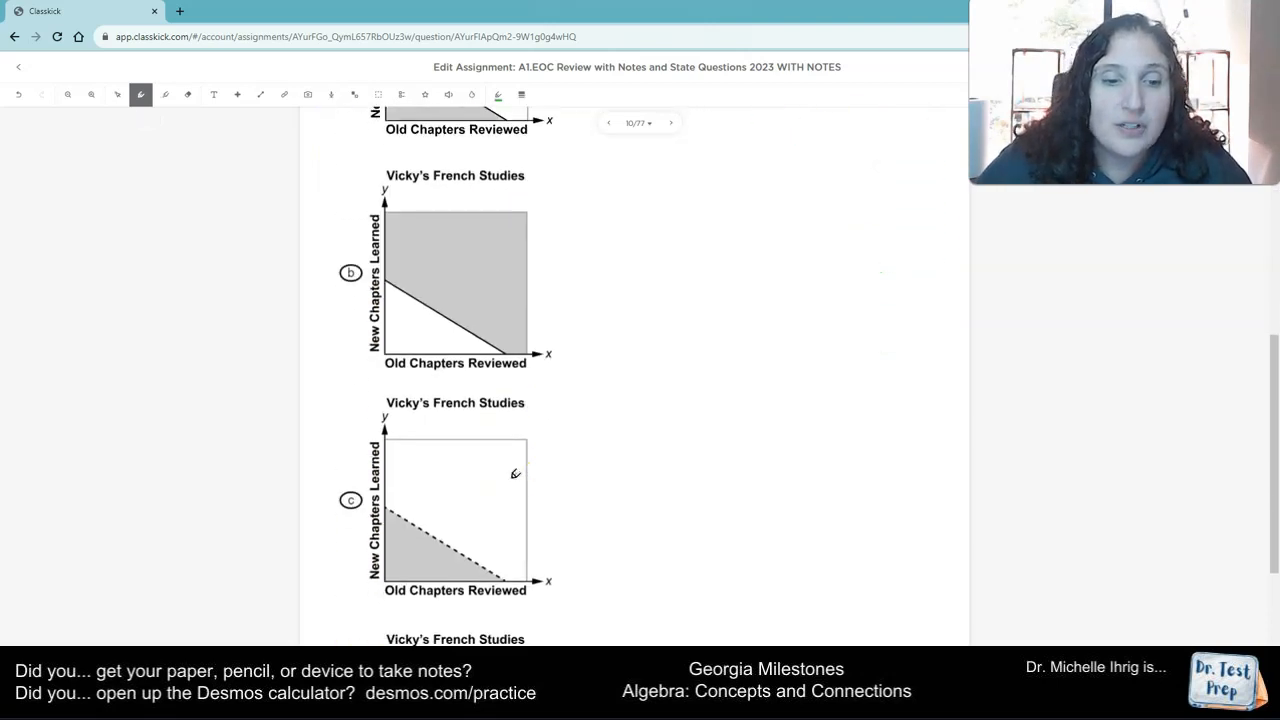
scroll(up, 3)
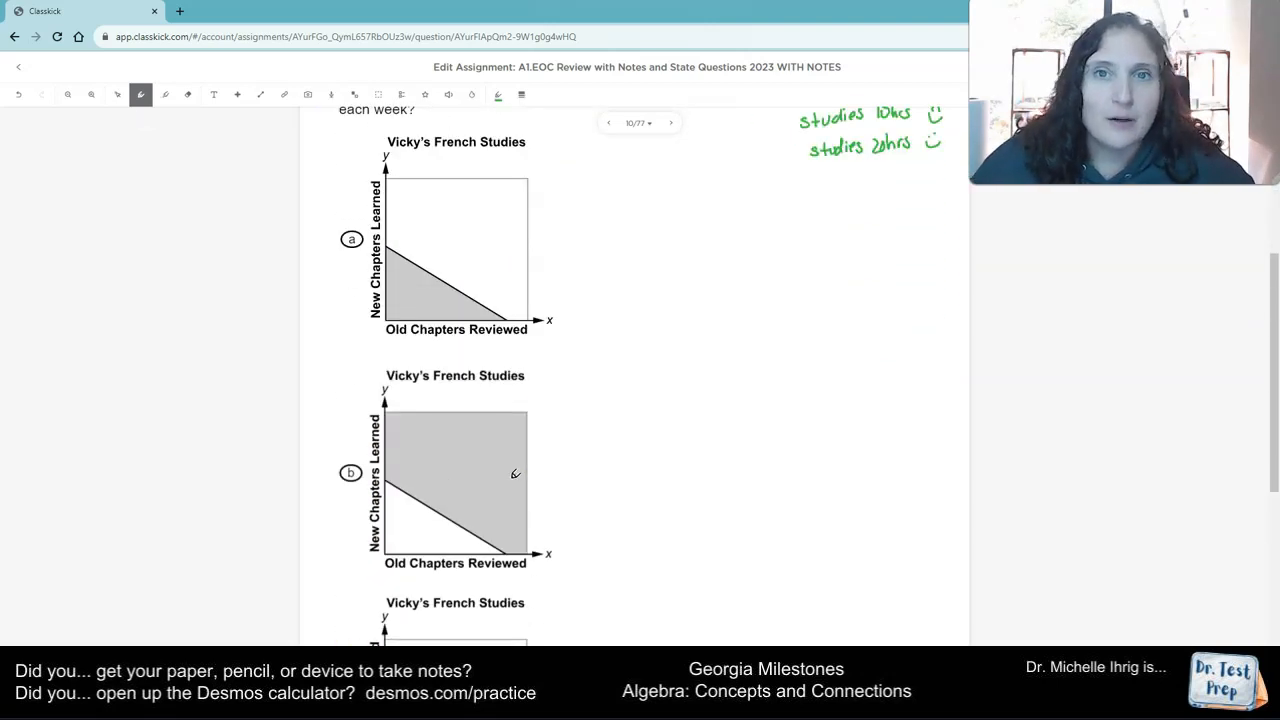
scroll(up, 3)
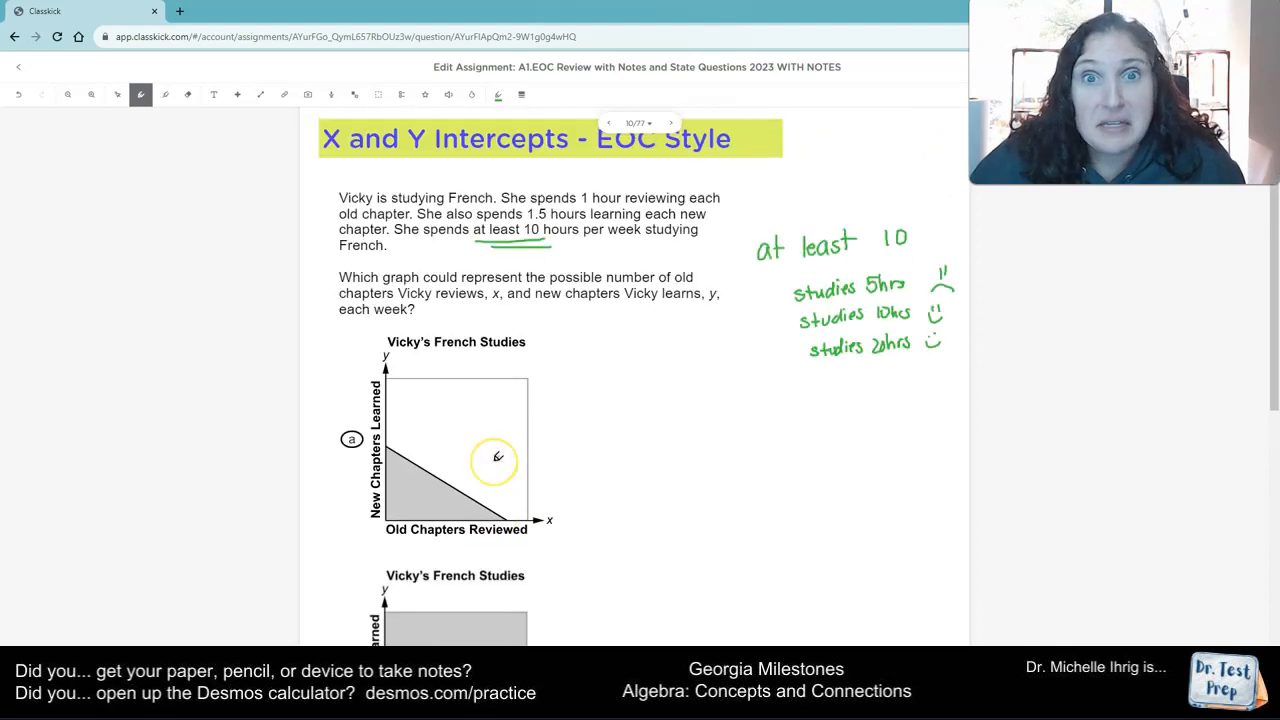
scroll(down, 3)
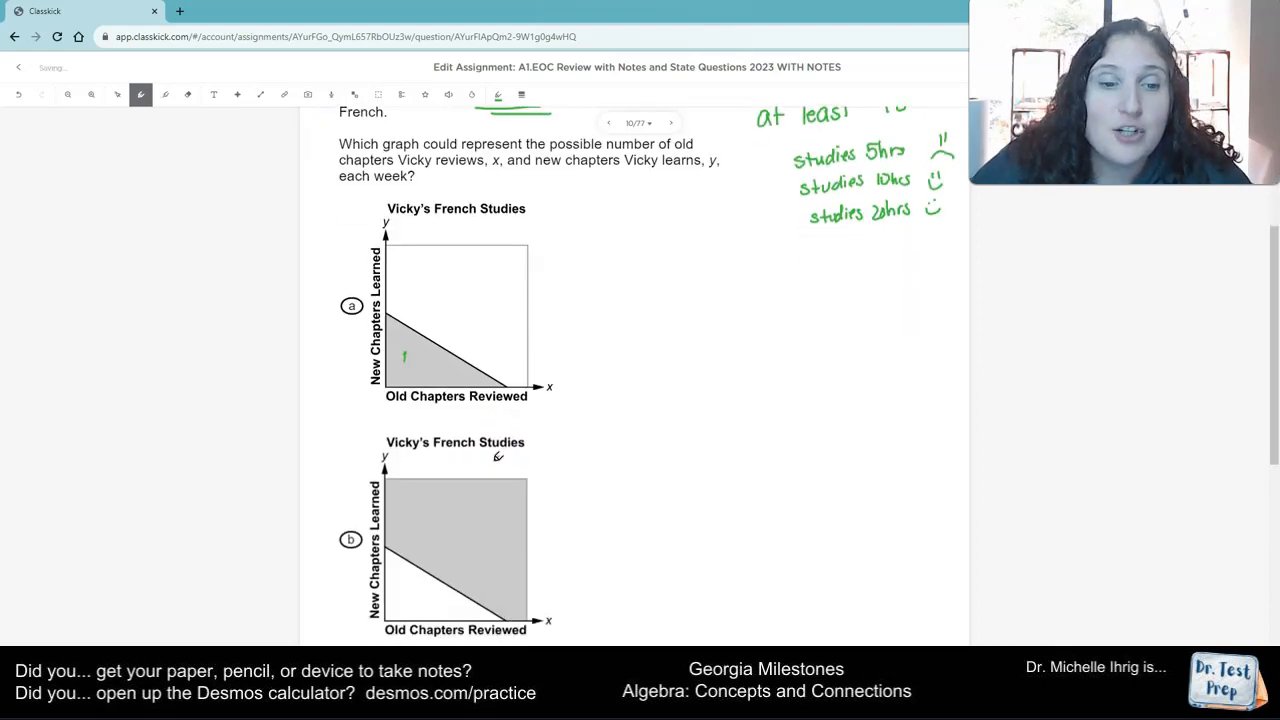
drag(400, 357, 420, 370)
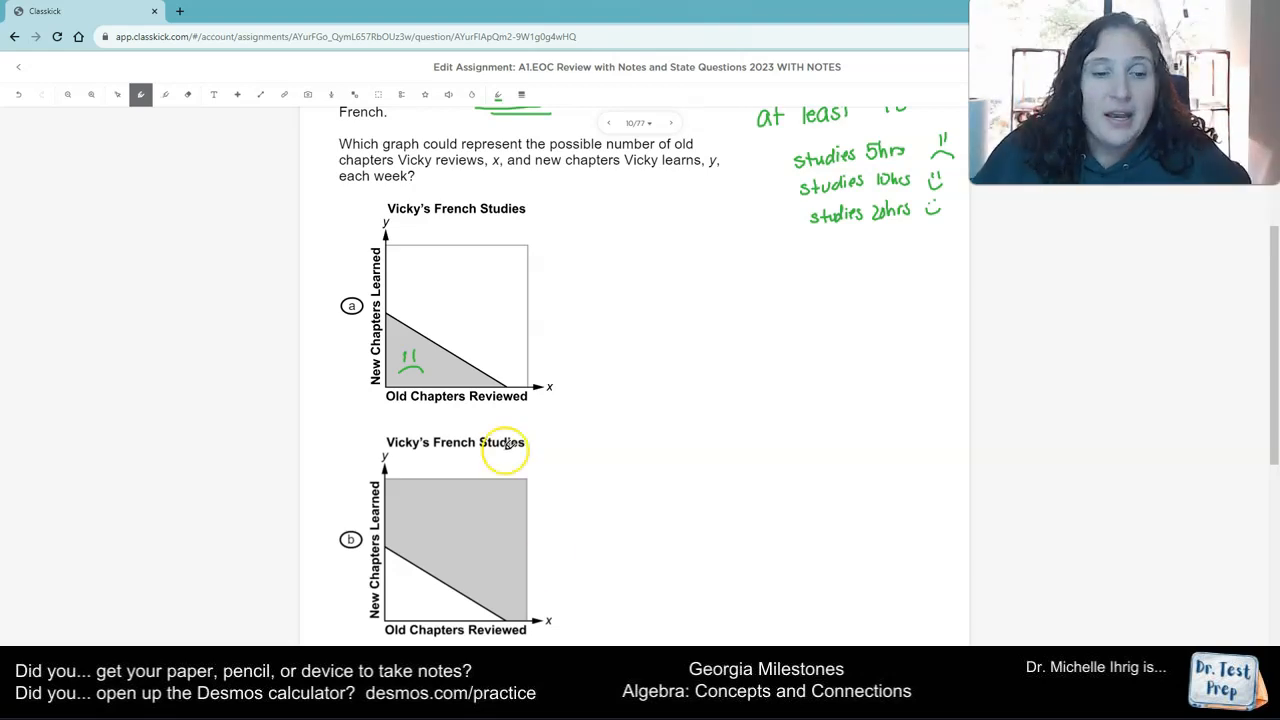
scroll(down, 3)
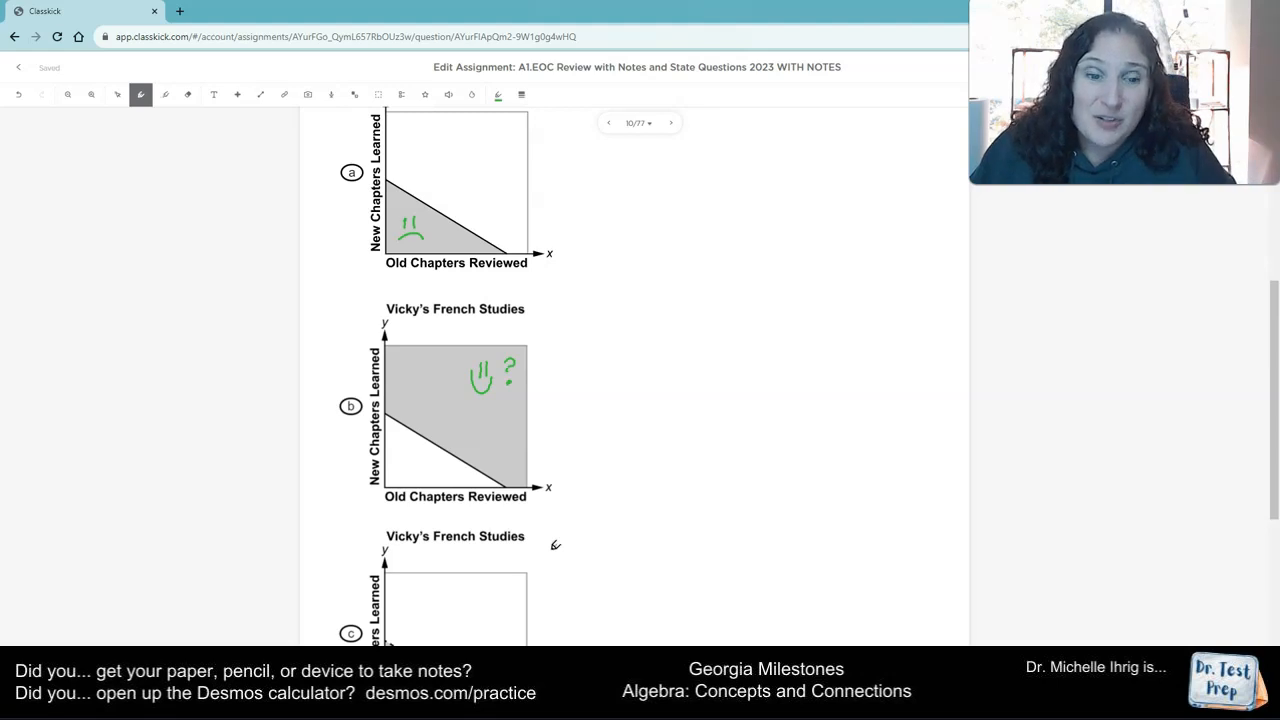
- Pen a frown in graph c's shading, plus an arrow and frown at its dashed line
scroll(down, 3)
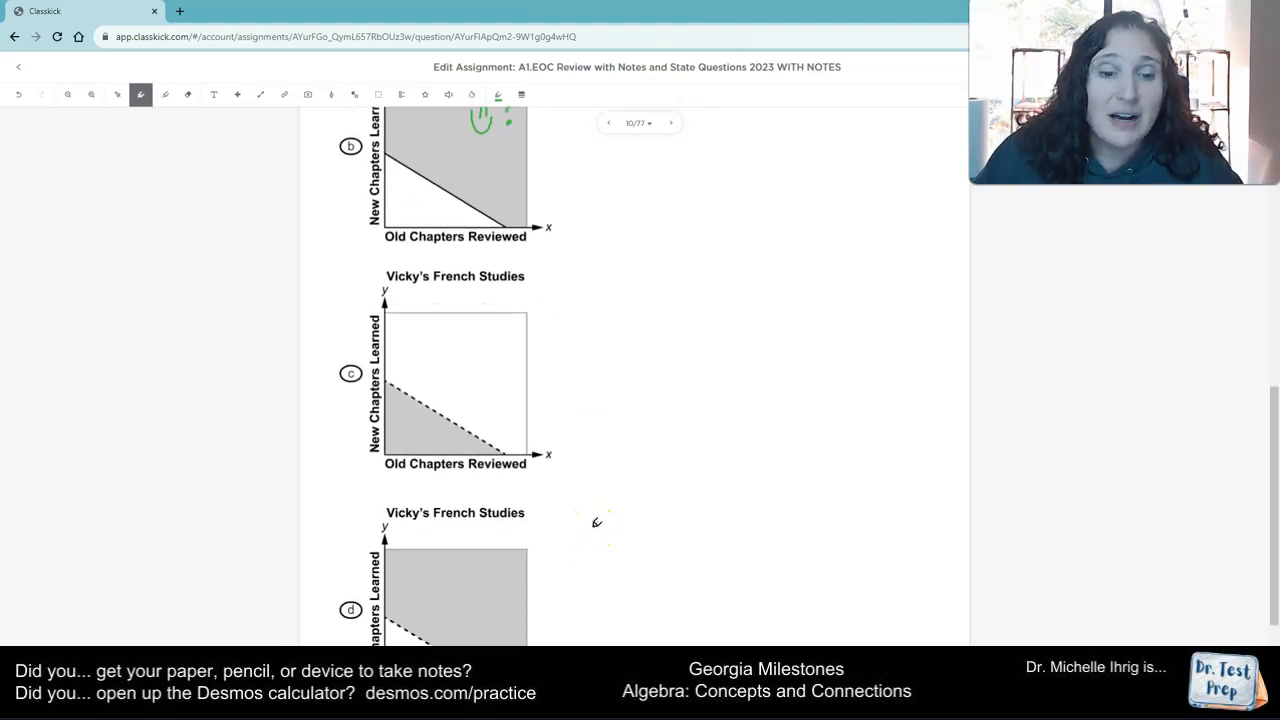
scroll(up, 3)
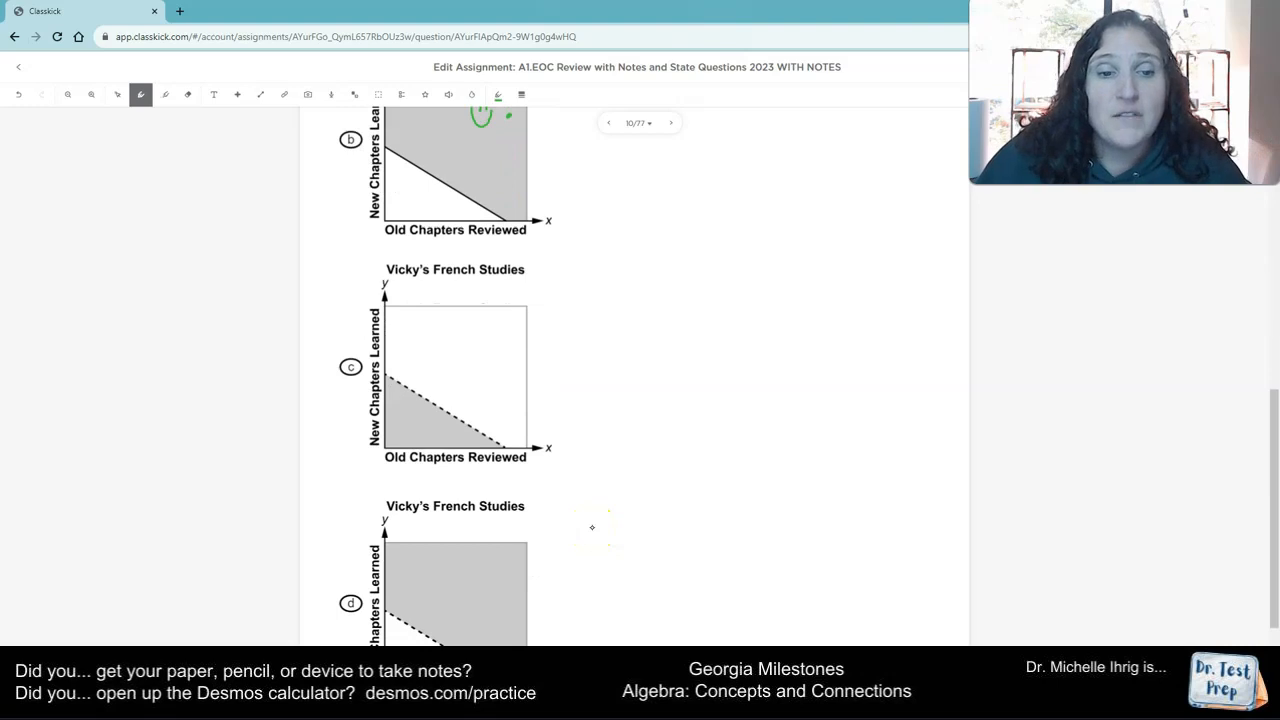
drag(390, 418, 422, 425)
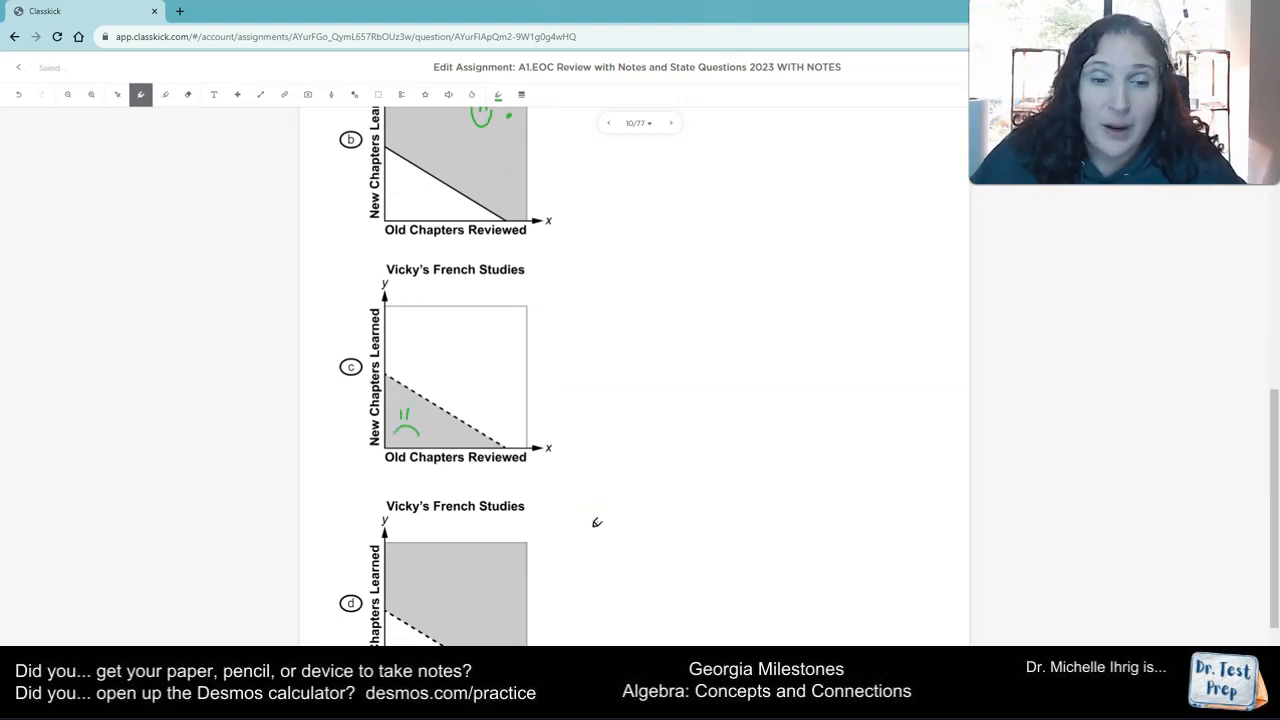
drag(435, 410, 485, 388)
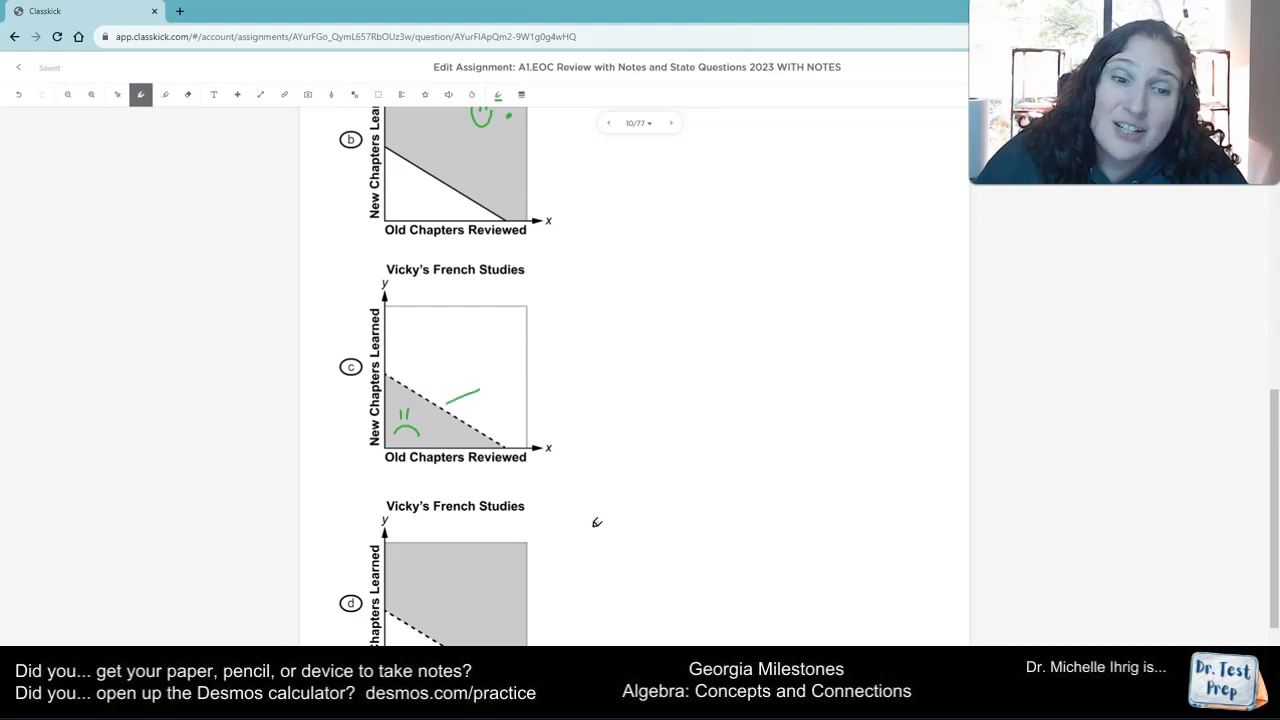
drag(465, 400, 500, 395)
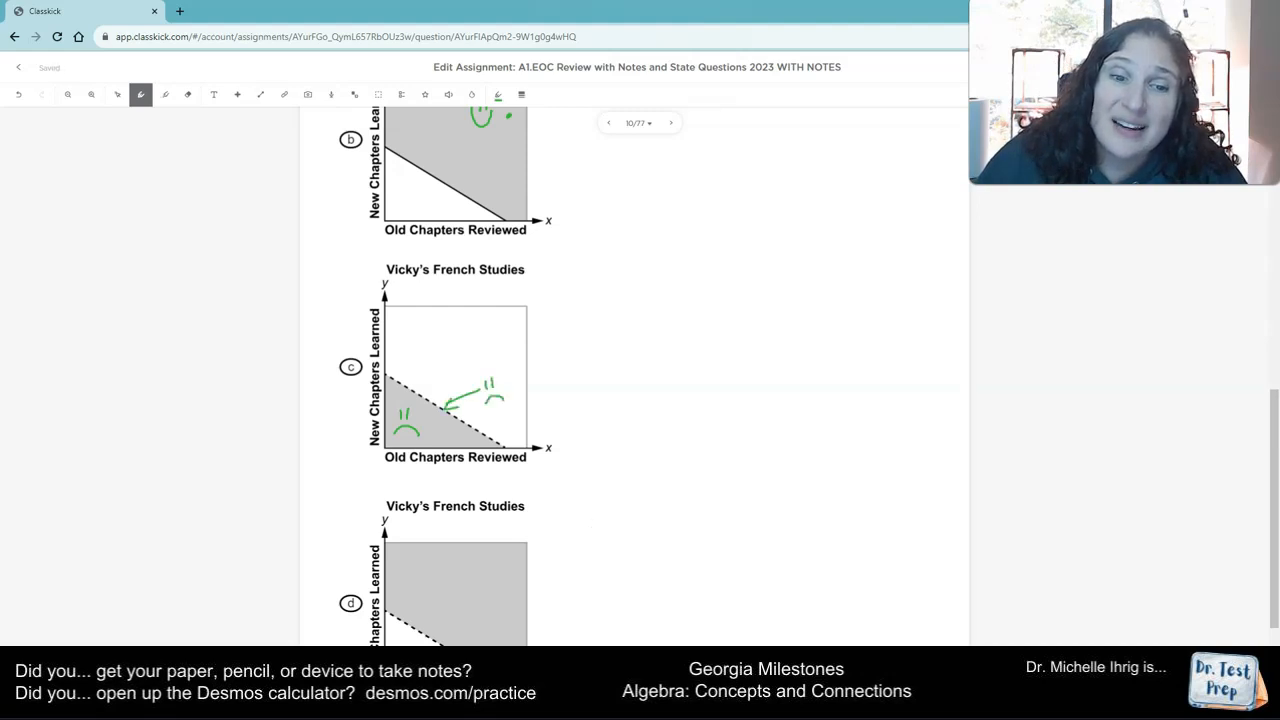
mouse_move(597, 522)
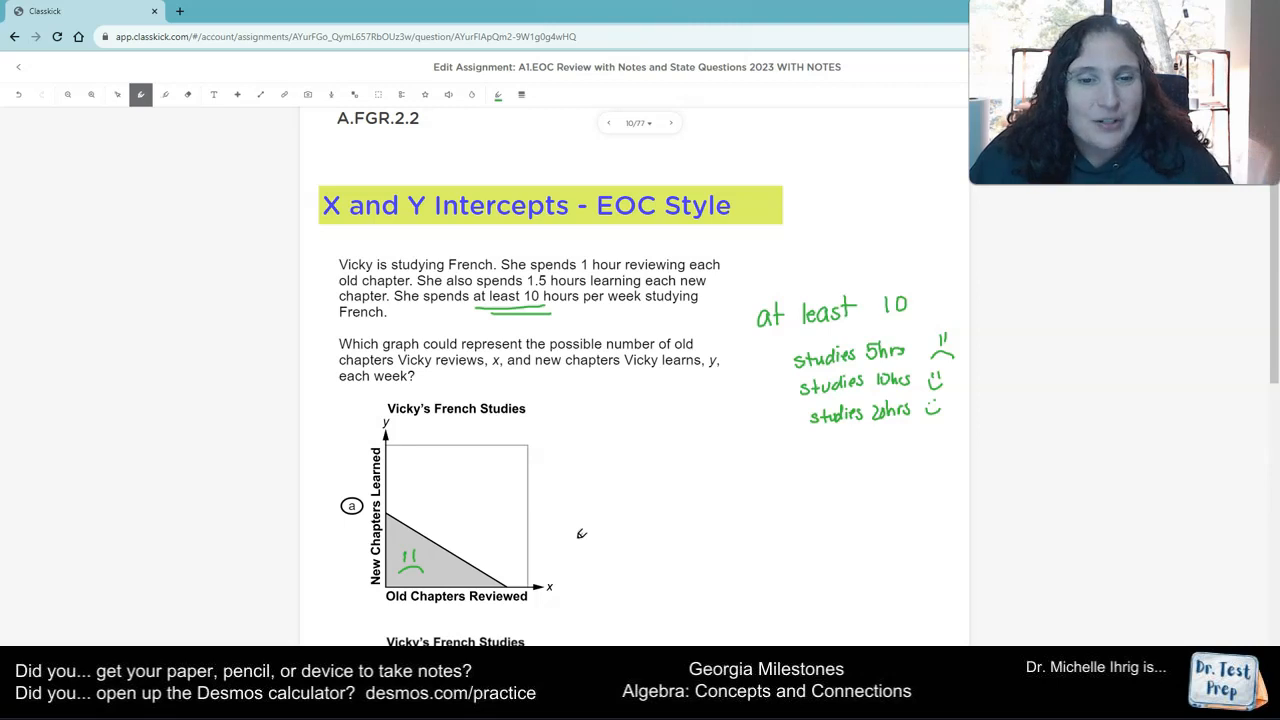
- Draw an arrow pointing at graph d's dashed boundary line
scroll(down, 3)
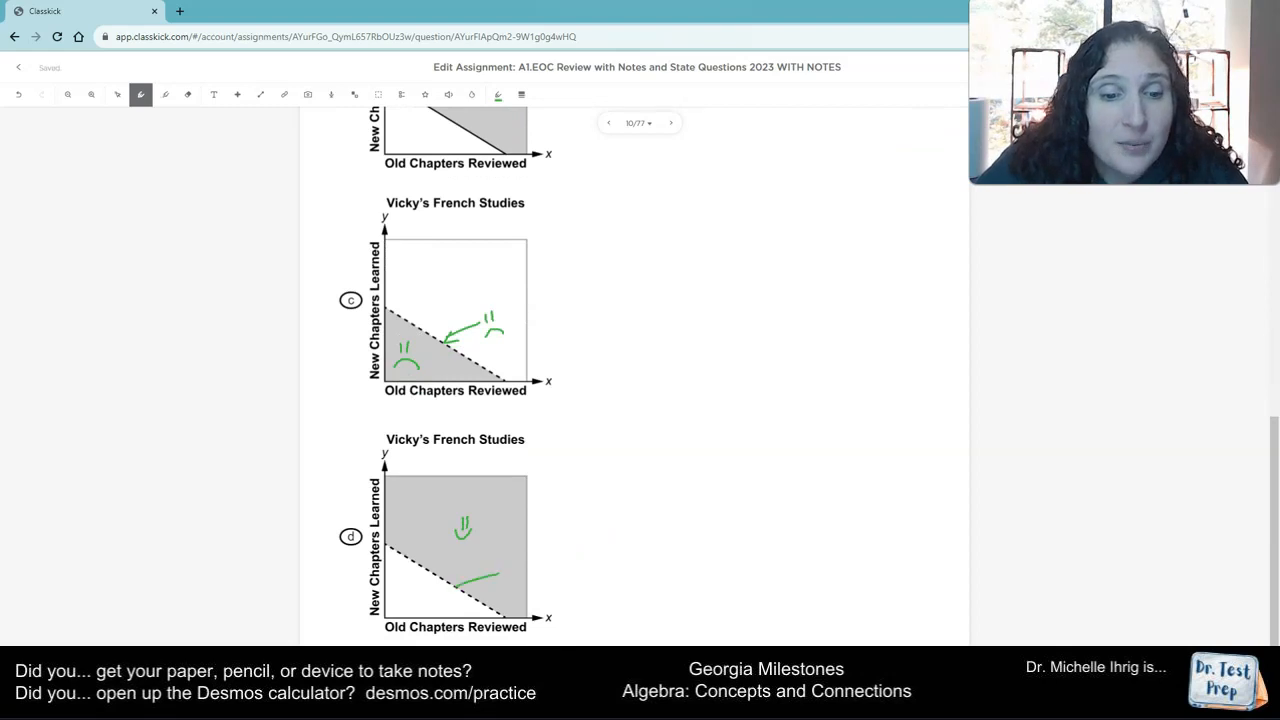
drag(465, 585, 510, 580)
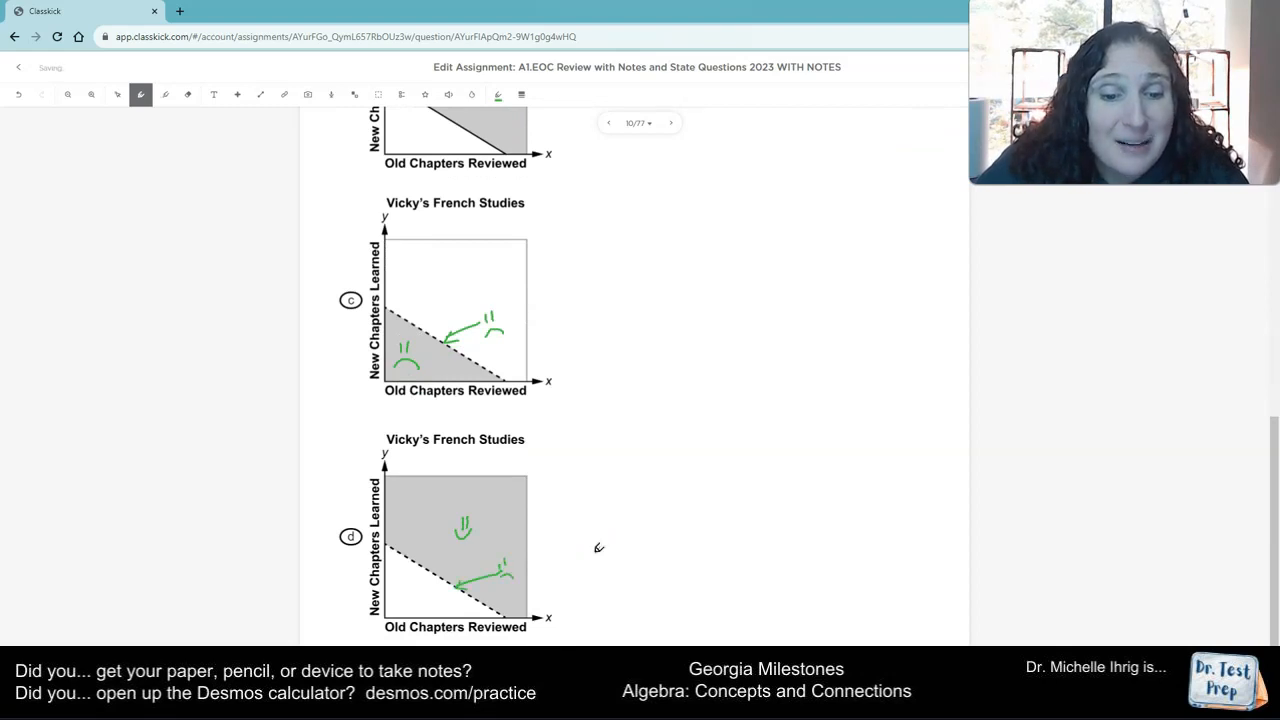
scroll(up, 3)
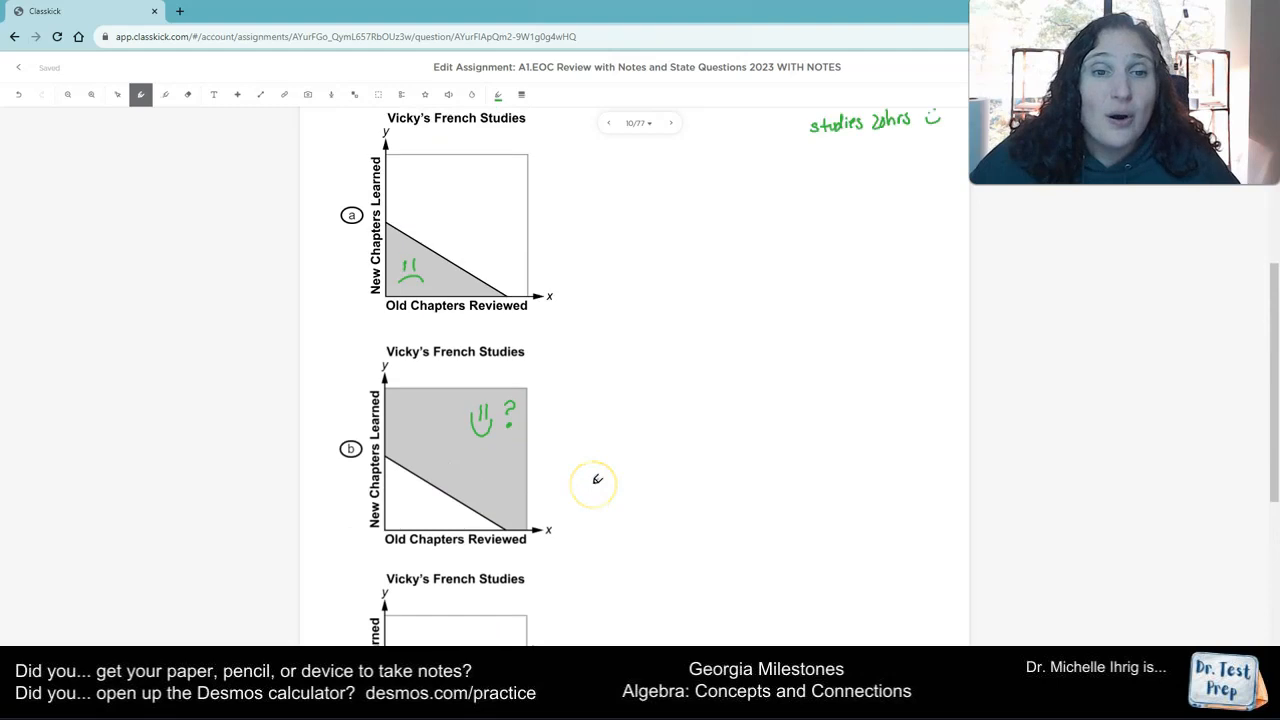
scroll(up, 3)
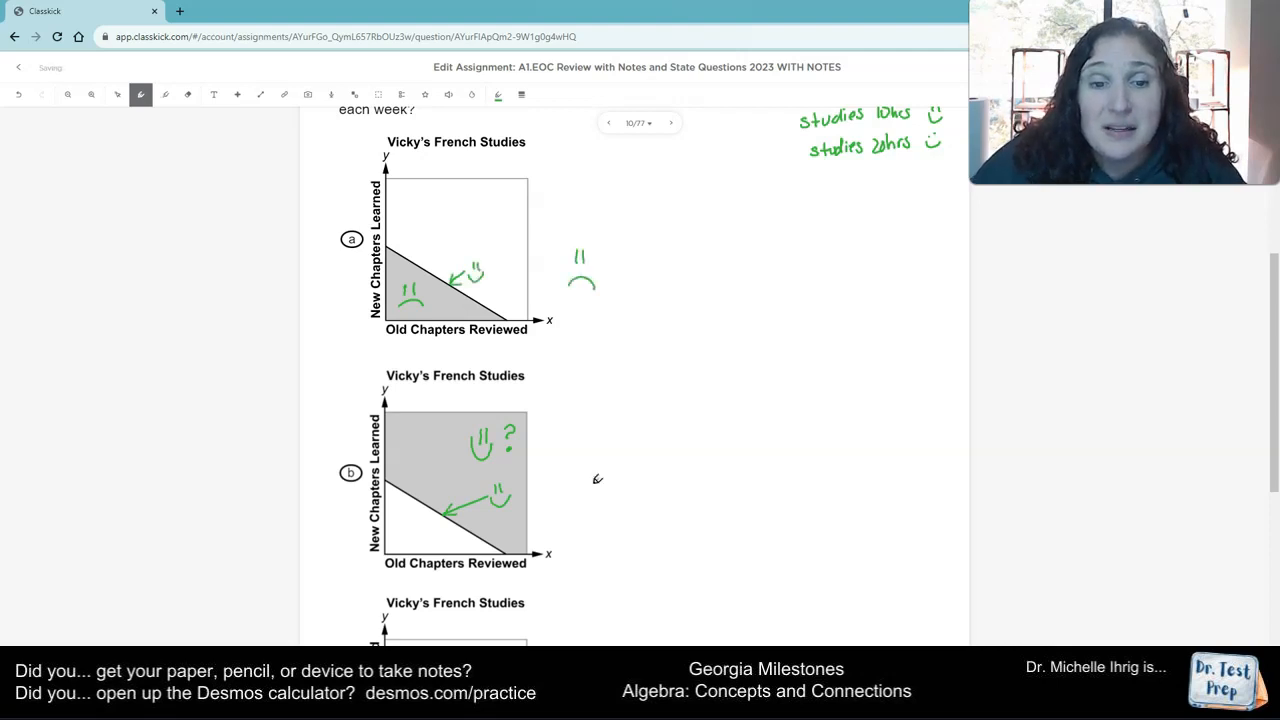
- Draw a large smiley beside graph b and a large frown beside graph c
drag(595, 478, 575, 500)
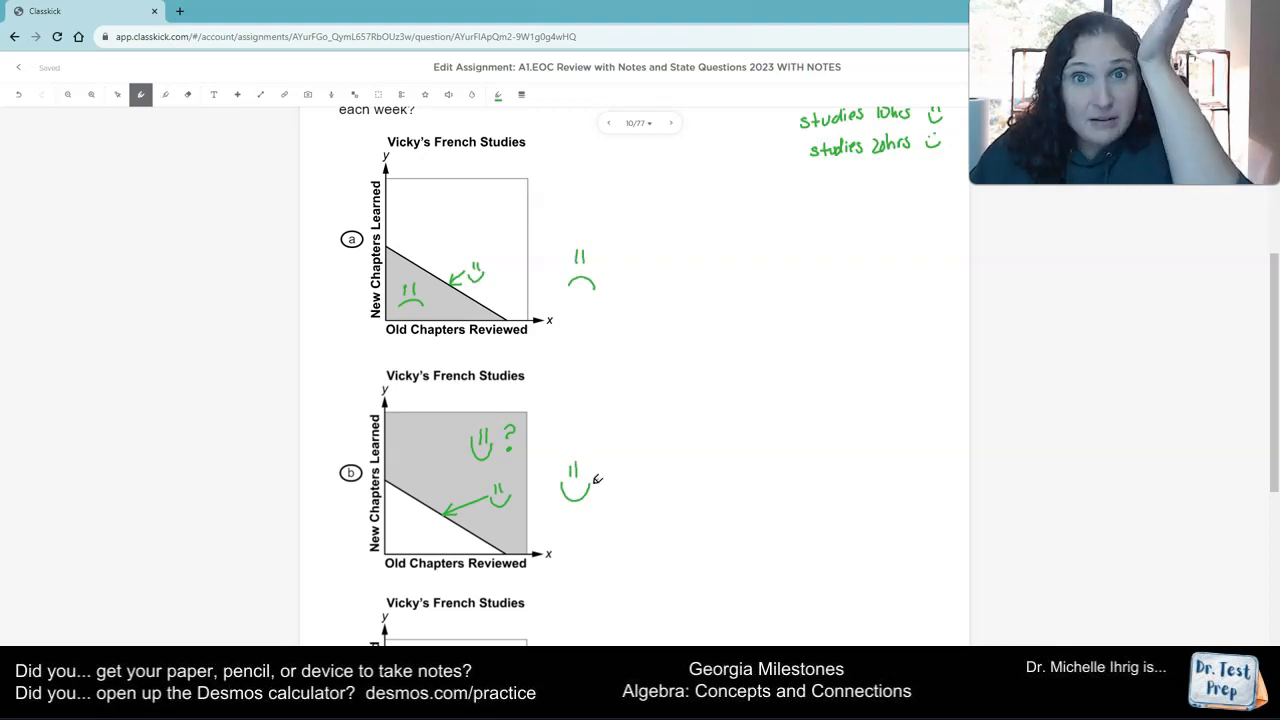
scroll(down, 3)
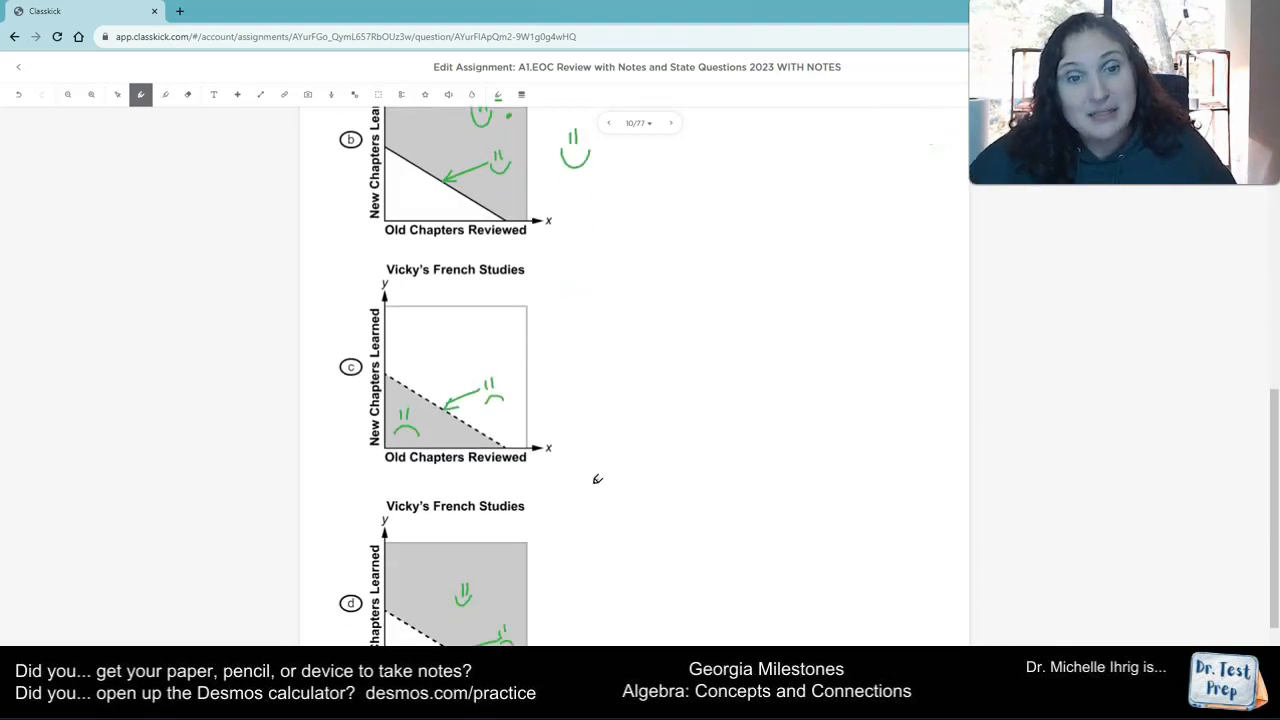
drag(550, 365, 575, 390)
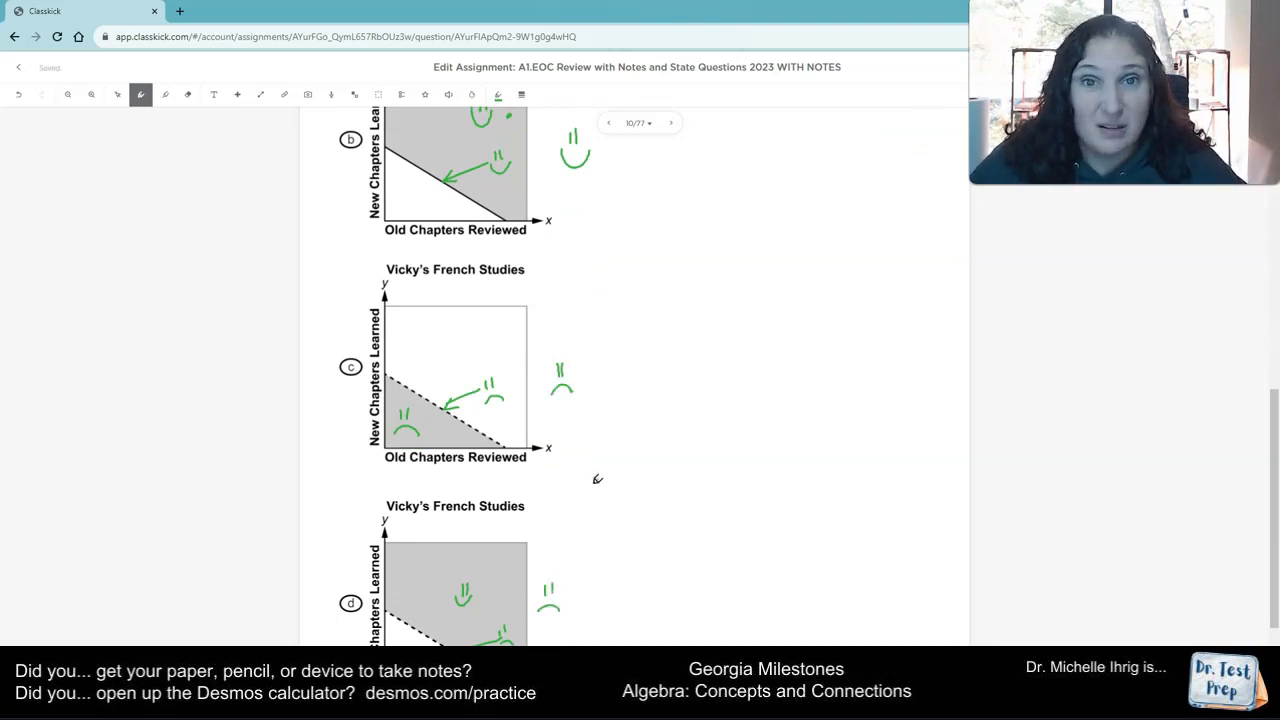
scroll(up, 3)
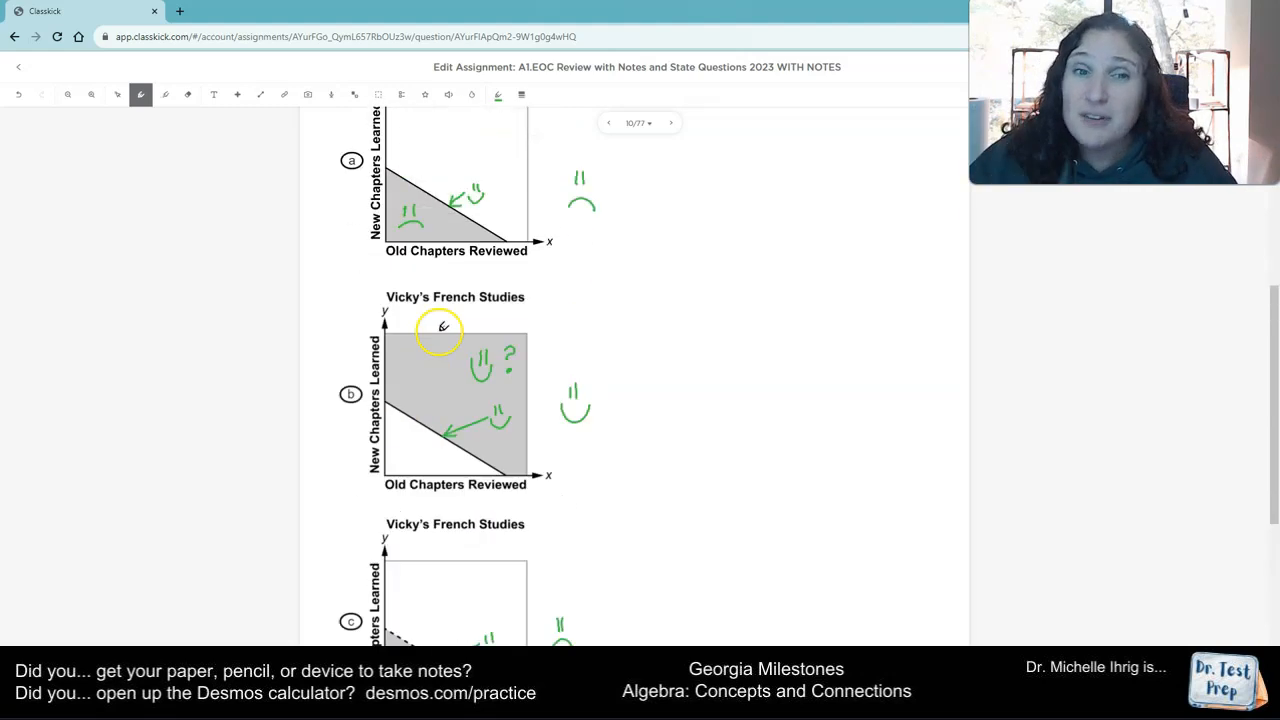
scroll(up, 3)
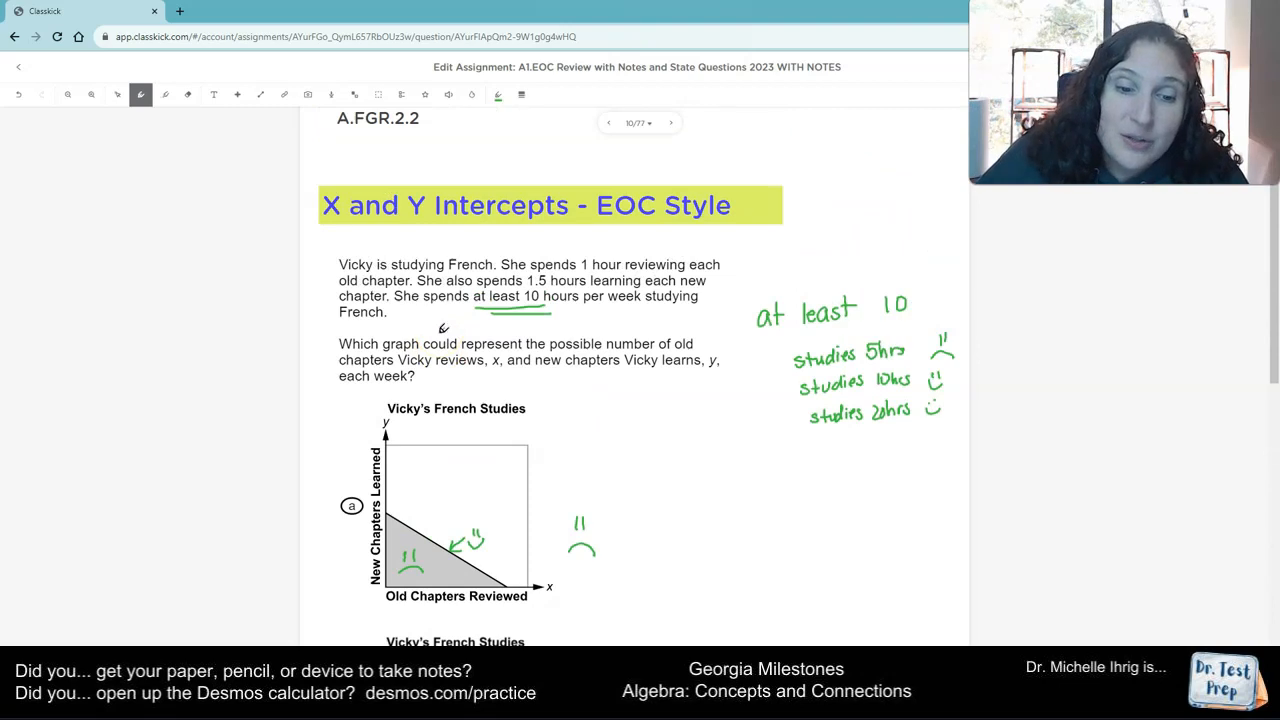
scroll(down, 3)
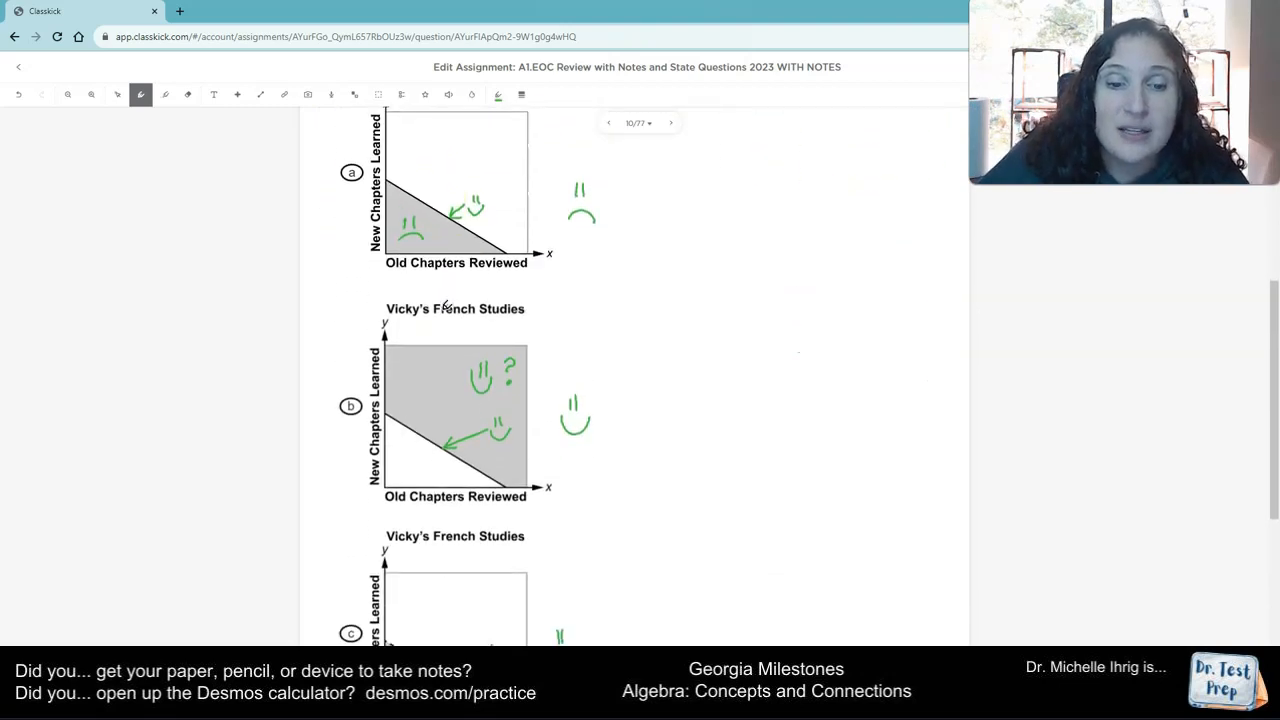